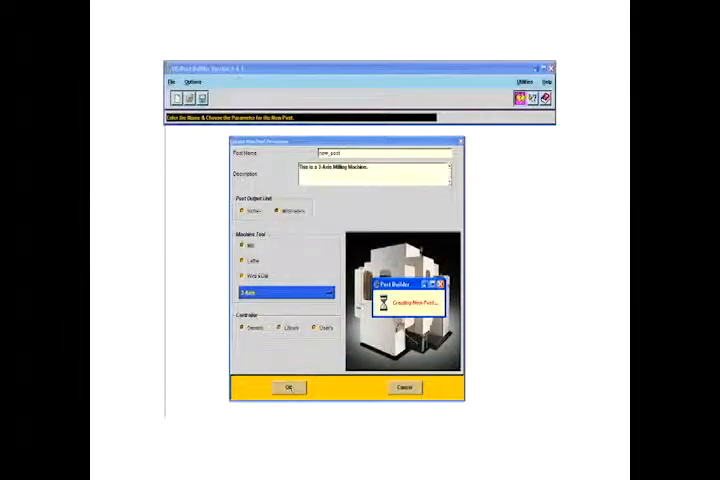
- Create the Mill 3-Axis post in millimetres and show its General Parameters
click(288, 387)
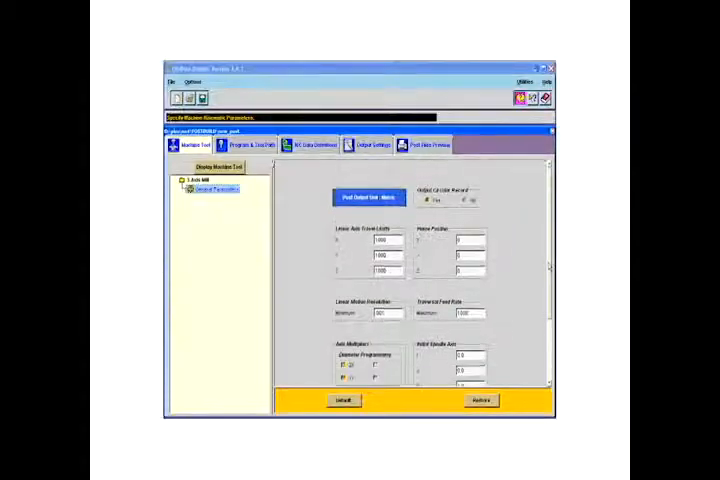
click(252, 145)
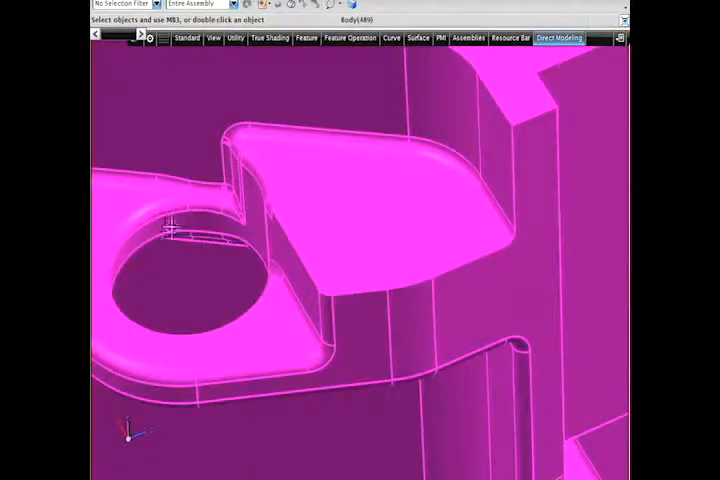
- Apply an Edge Blend to the raised tab's top outer edges
click(349, 38)
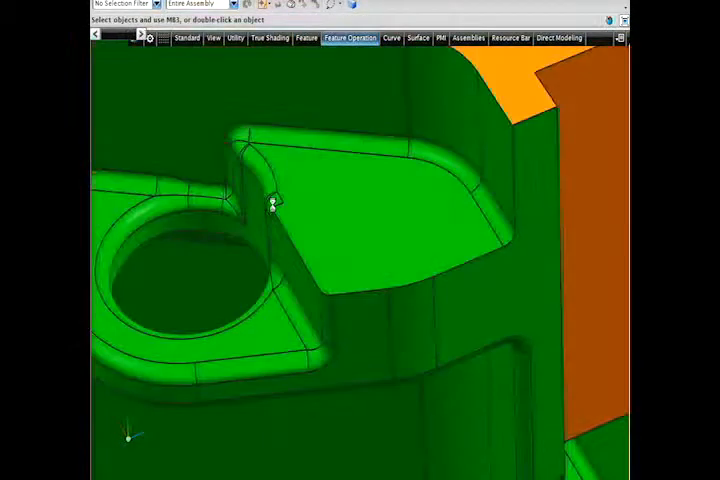
click(271, 203)
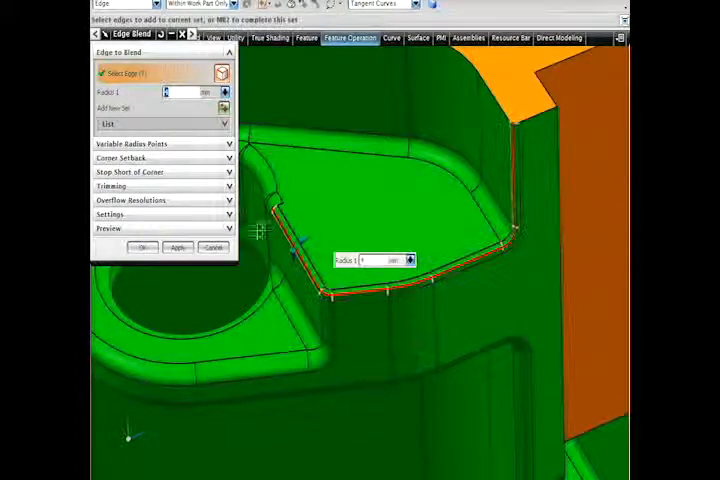
click(142, 247)
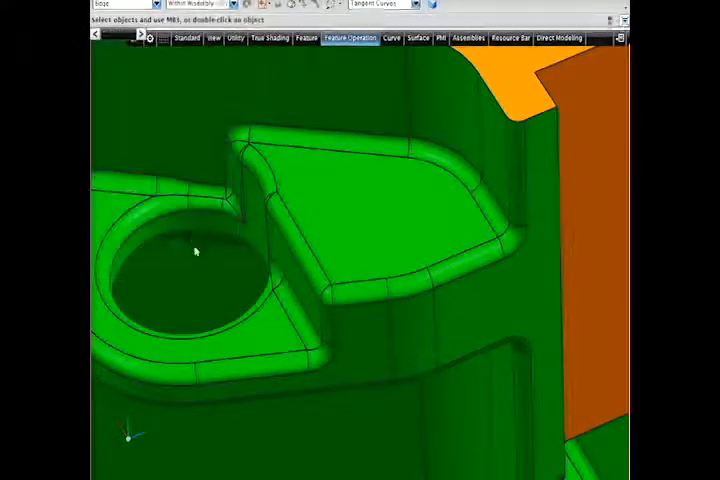